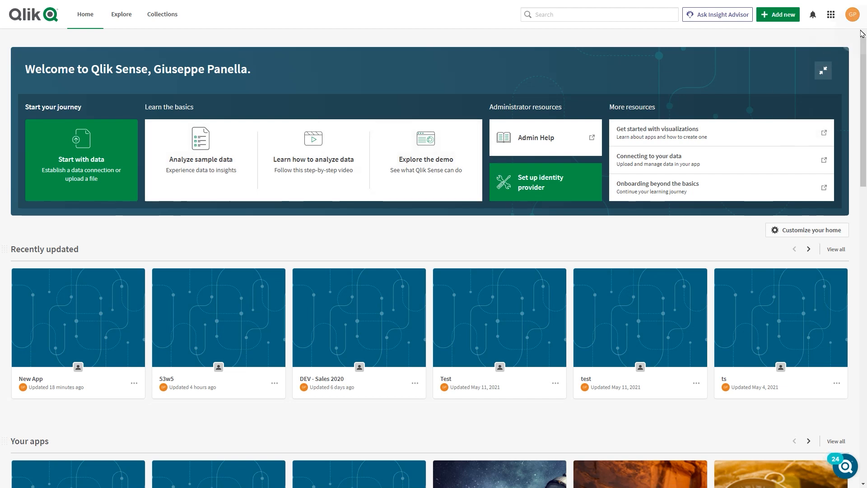
Open Profile settings from the GP account menu, leaving preferred language as English.
click(852, 14)
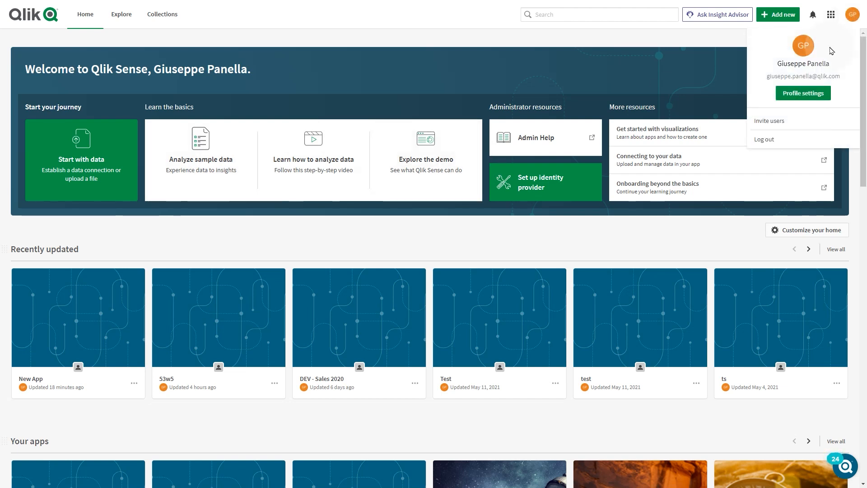
click(802, 93)
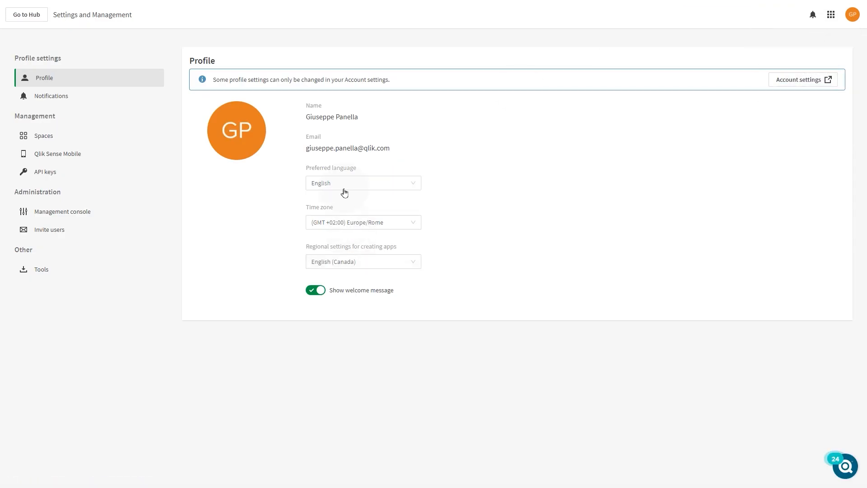
click(362, 183)
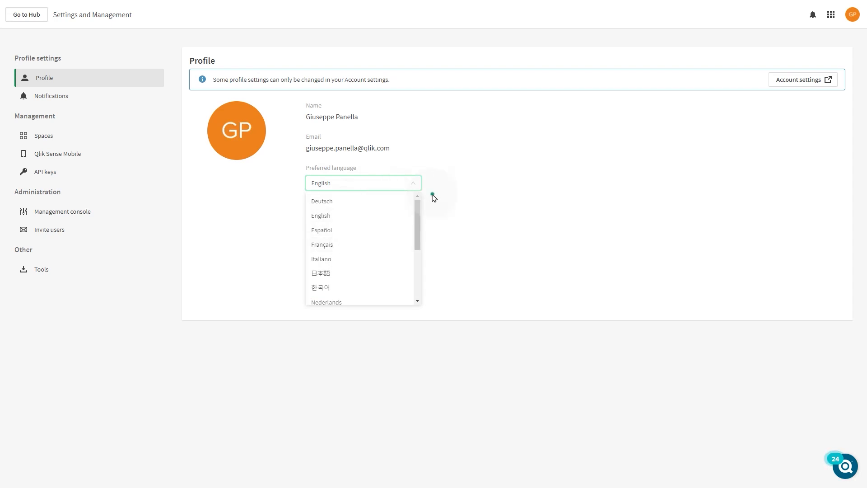
click(321, 215)
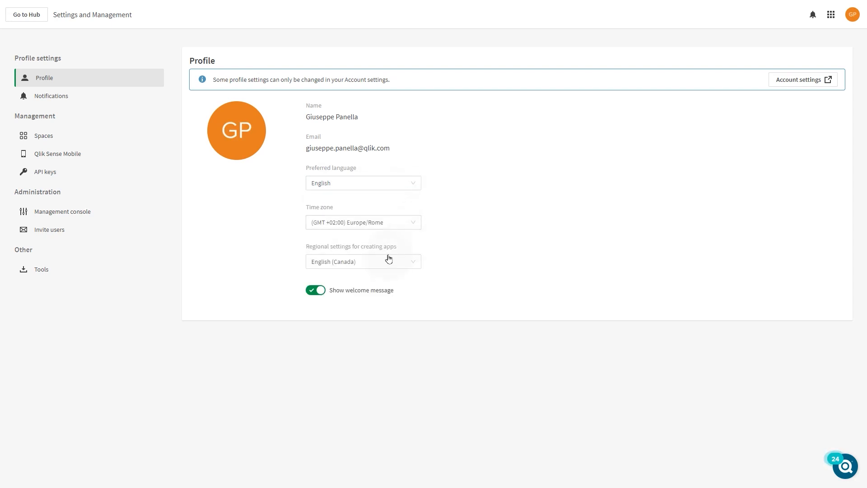
Filter the app regional settings list by 'ital' and choose Italian (Italy).
click(362, 261)
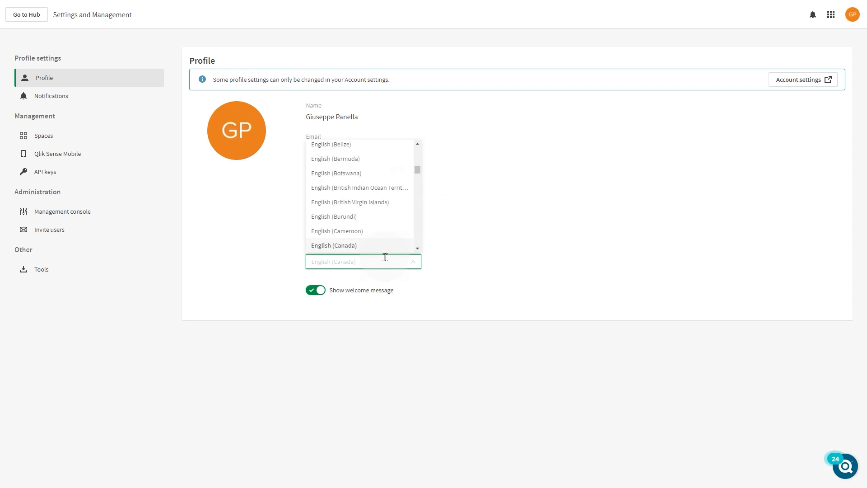
text(ita)
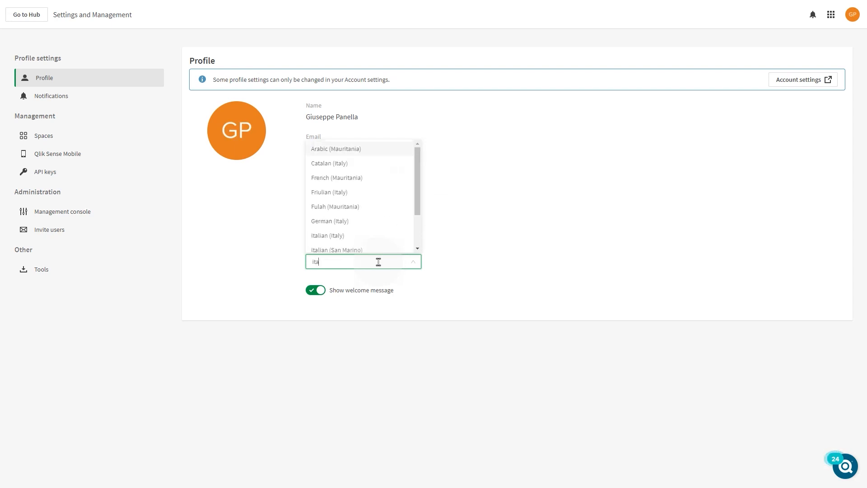
text(l)
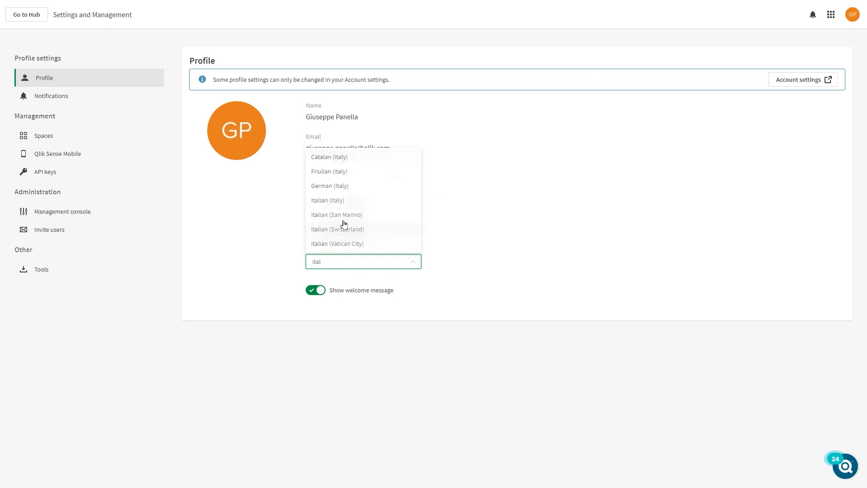
click(327, 200)
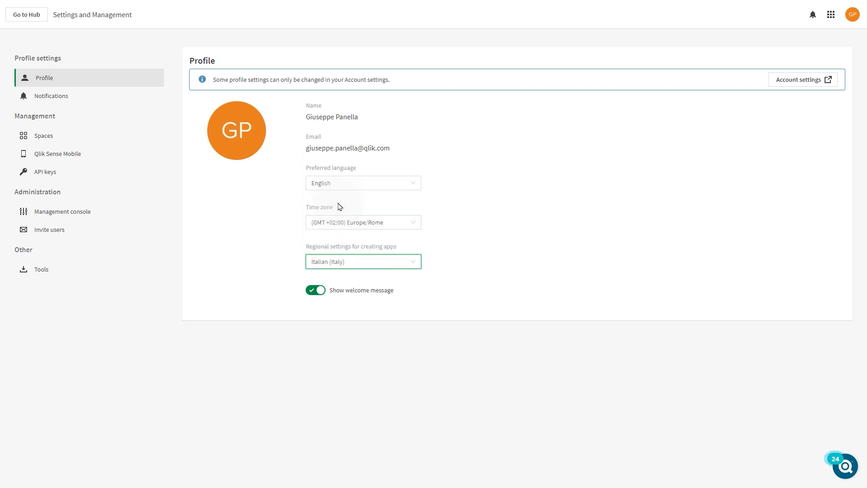
mouse_move(350, 273)
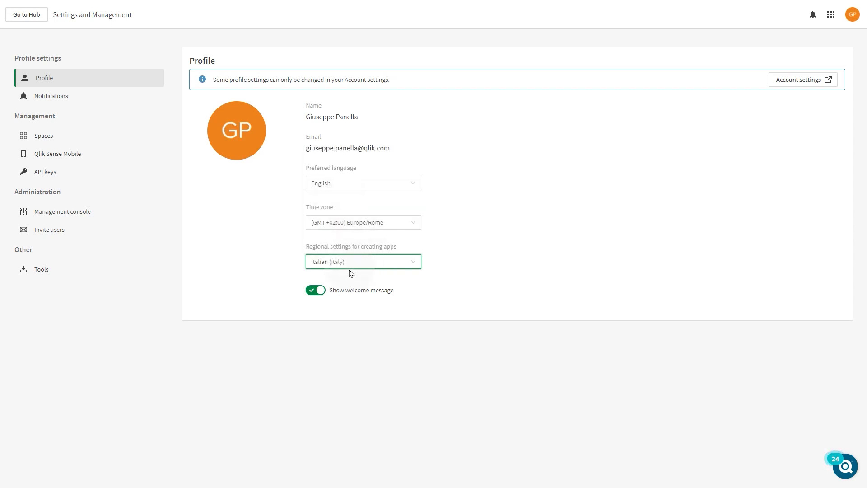
mouse_move(26, 15)
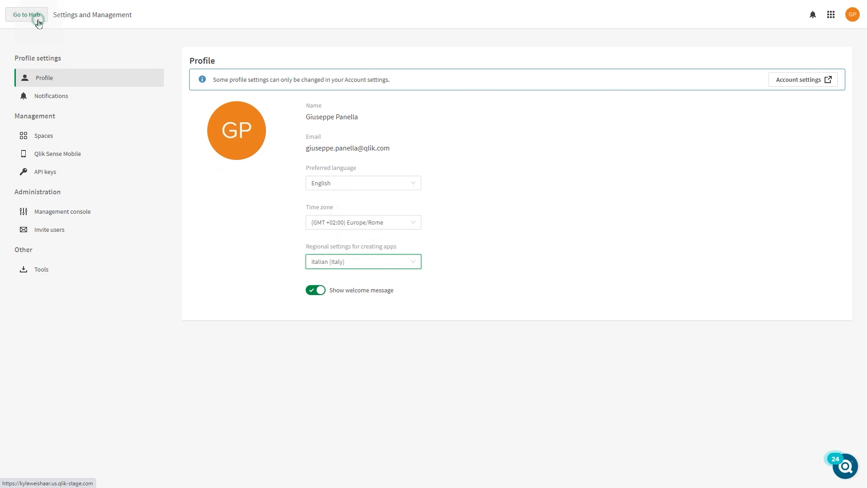
From the hub, create a new analytics app named 'New App' and open it.
click(27, 14)
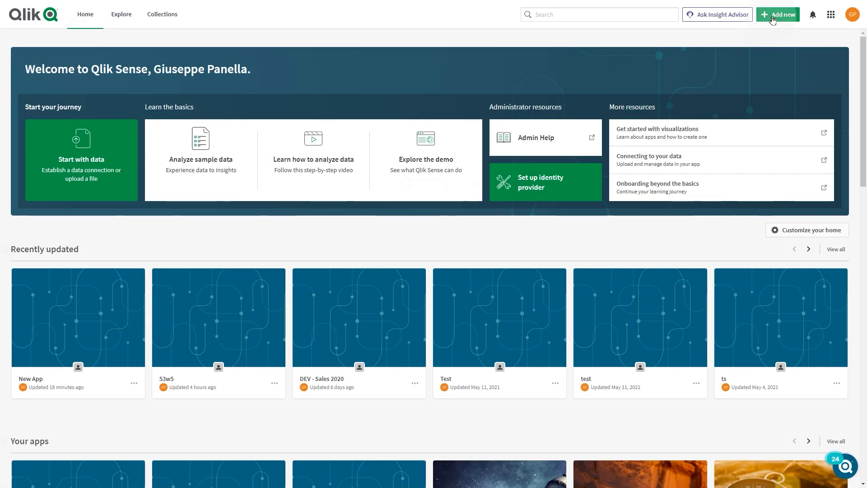
click(780, 14)
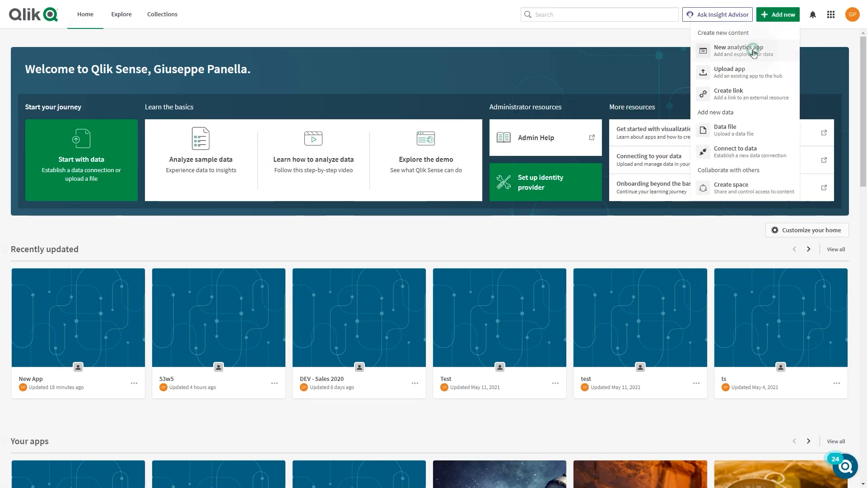
click(738, 50)
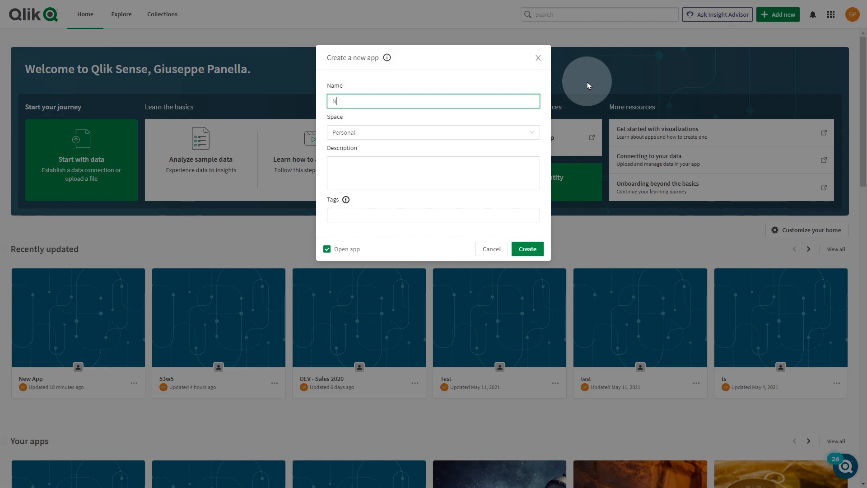
text(New App)
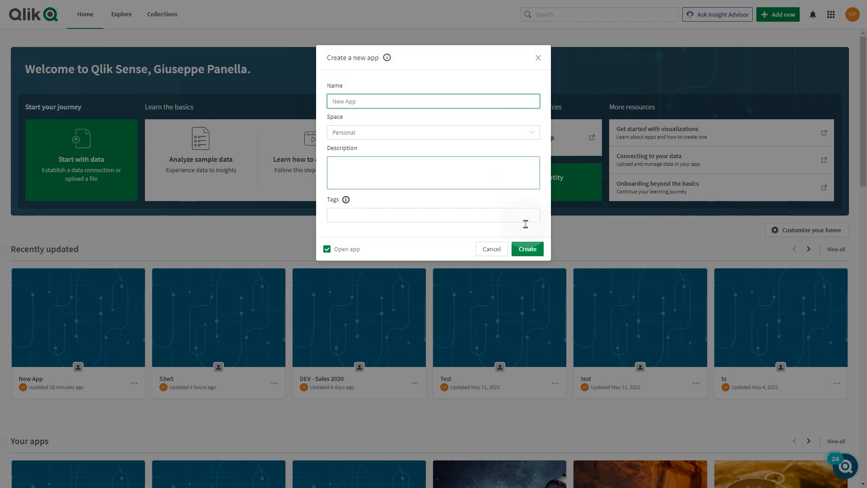
click(526, 251)
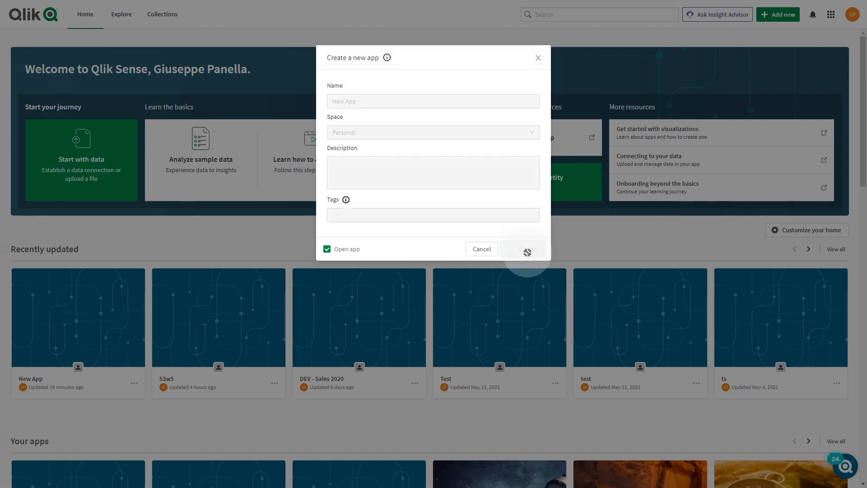
click(523, 249)
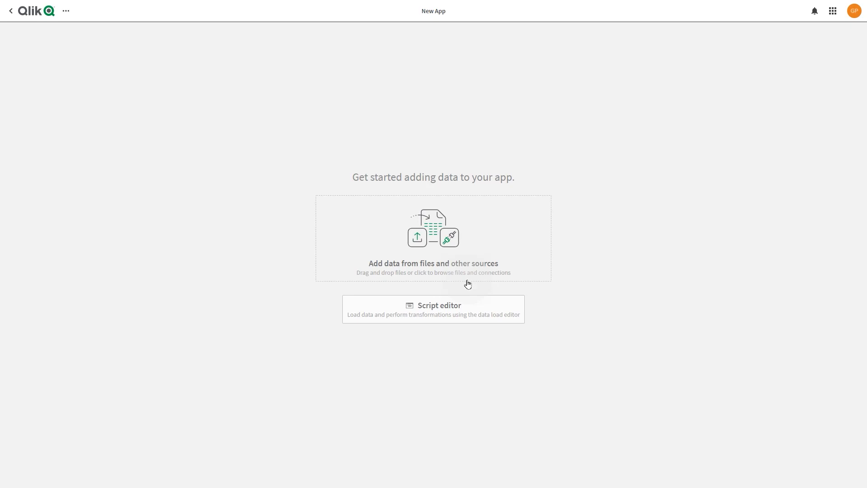